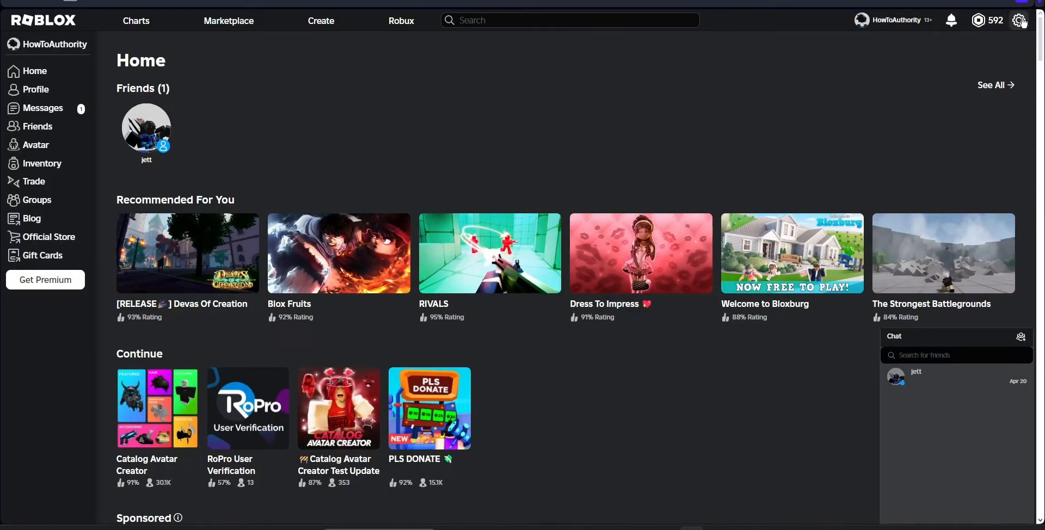
- Reach the Account Info settings showing name, username and email via the gear icon
{"action": "left_click", "coordinate": [1019, 20]}
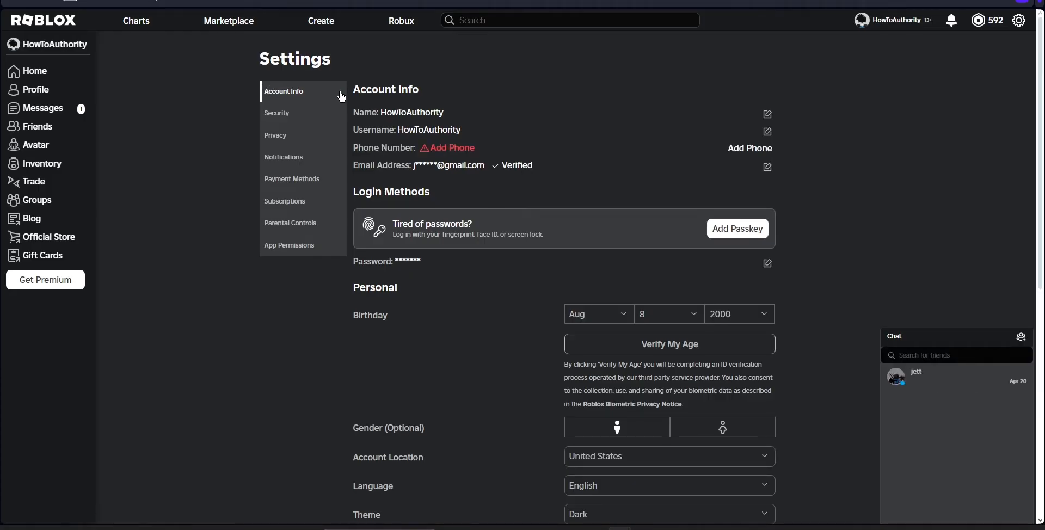
{"action": "mouse_move", "coordinate": [761, 93]}
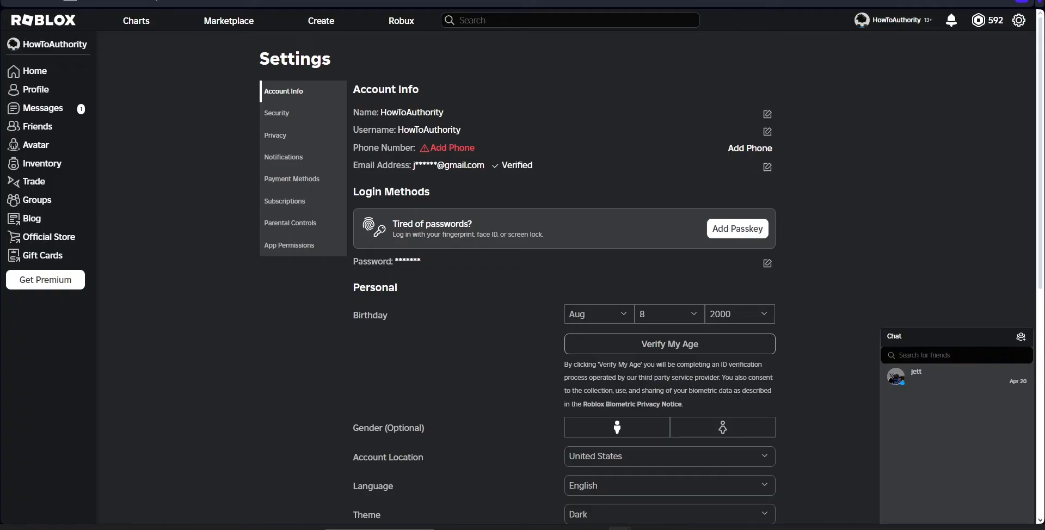
{"action": "mouse_move", "coordinate": [293, 127]}
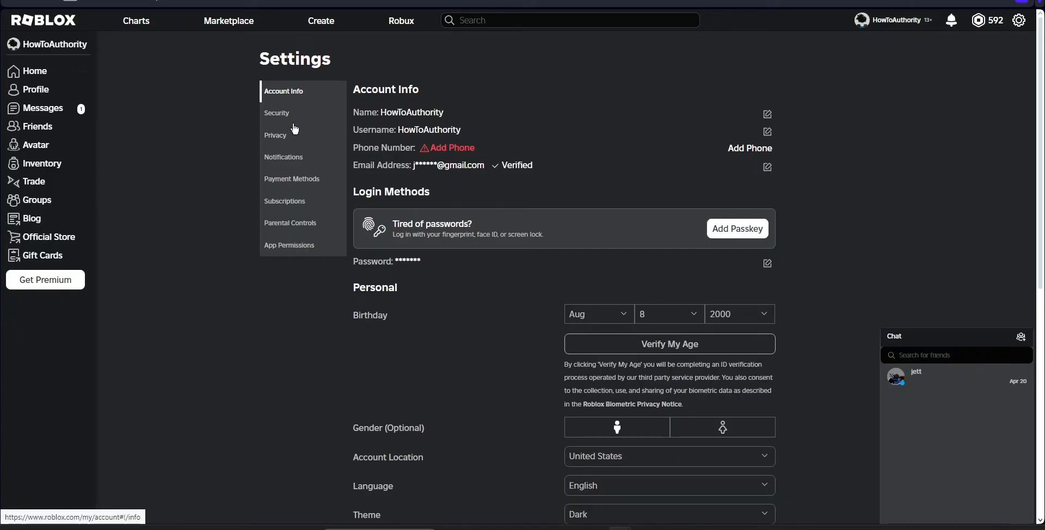
- Show the Parental Controls section with Parent PIN and allowed experiences 13+
{"action": "left_click", "coordinate": [290, 223]}
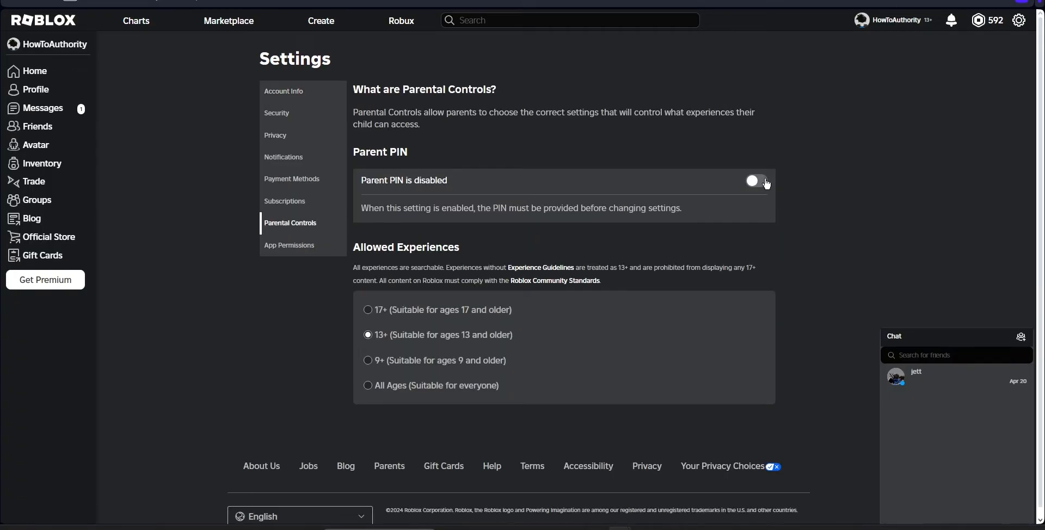
{"action": "mouse_move", "coordinate": [757, 178]}
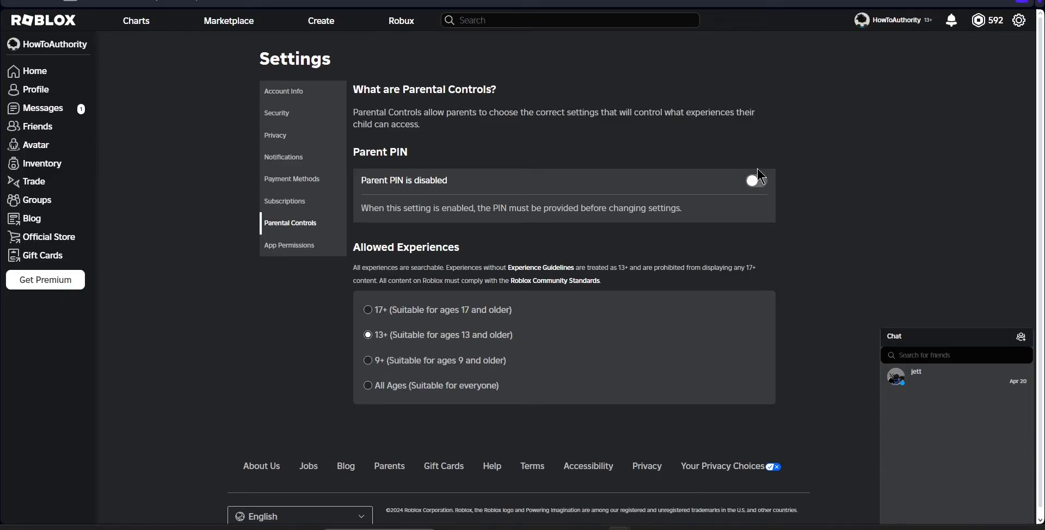
{"action": "mouse_move", "coordinate": [778, 231]}
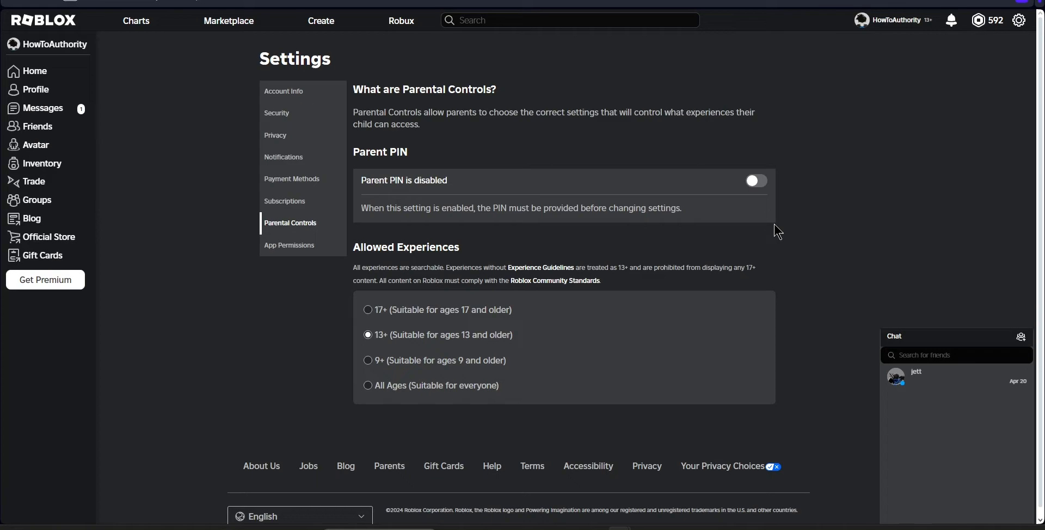
{"action": "mouse_move", "coordinate": [575, 226]}
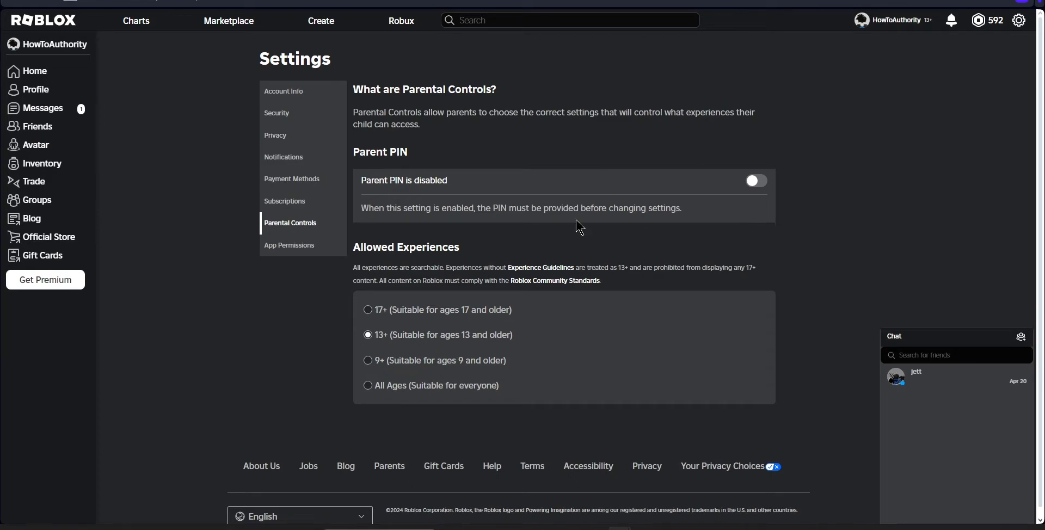
- Return to Account Info and point out the verified Email Address row
{"action": "left_click", "coordinate": [283, 90]}
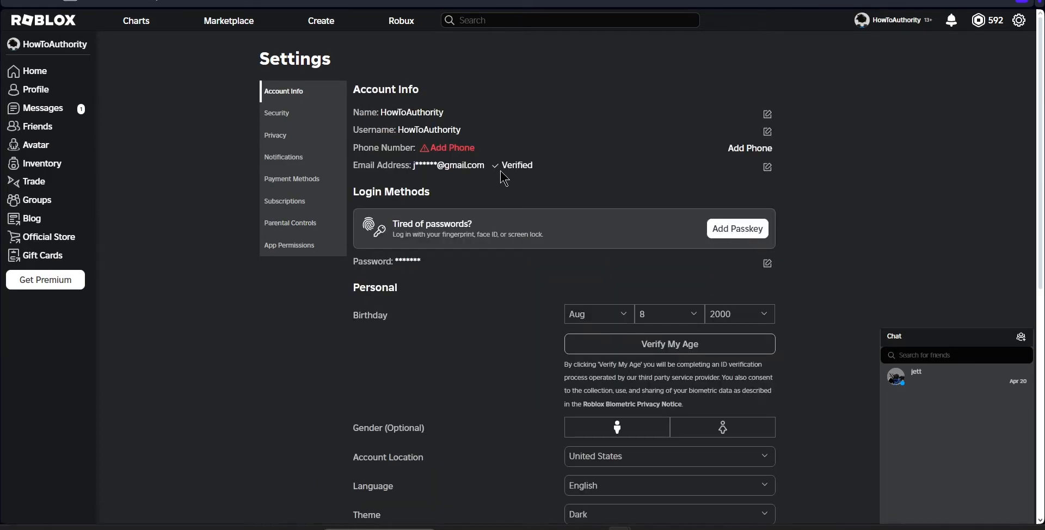
{"action": "mouse_move", "coordinate": [376, 169]}
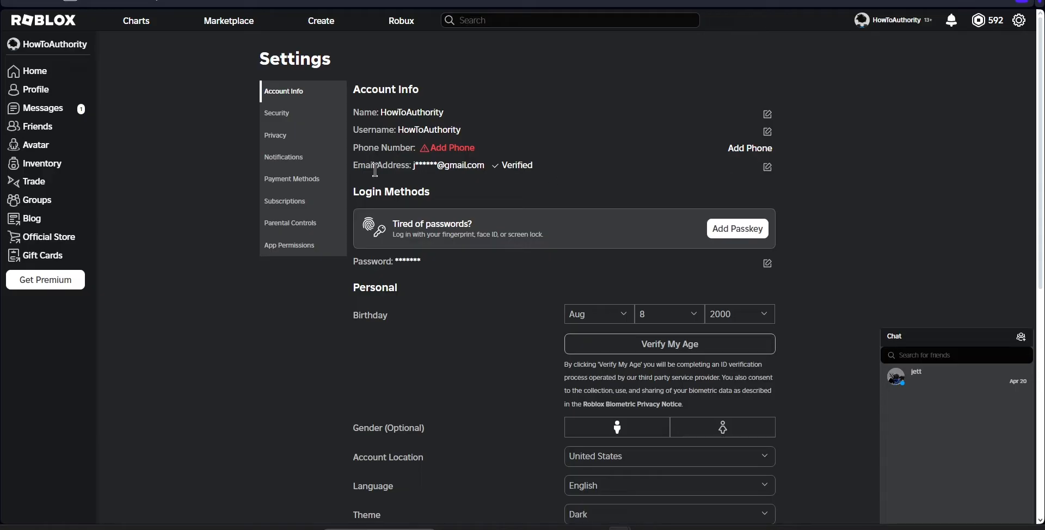
{"action": "left_click", "coordinate": [766, 166]}
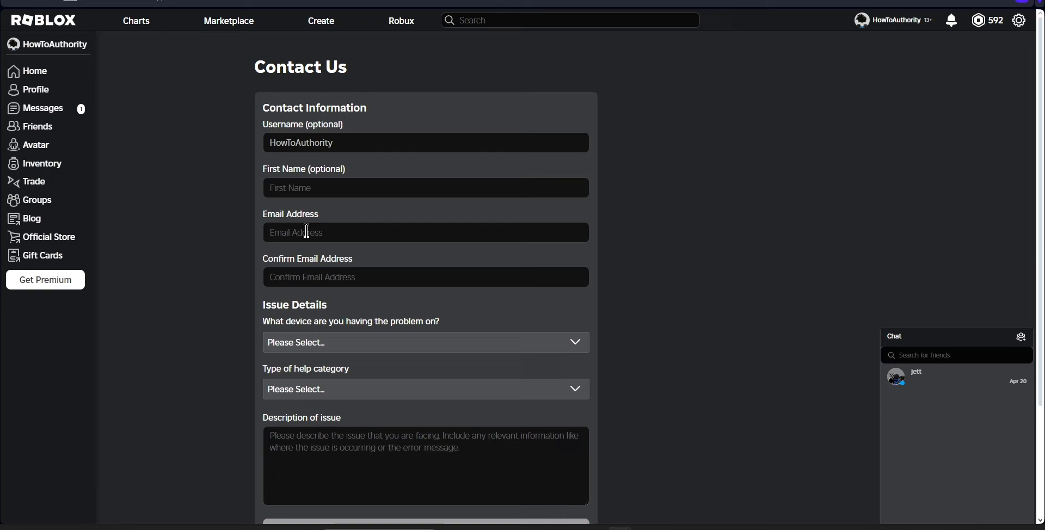
{"action": "mouse_move", "coordinate": [518, 259]}
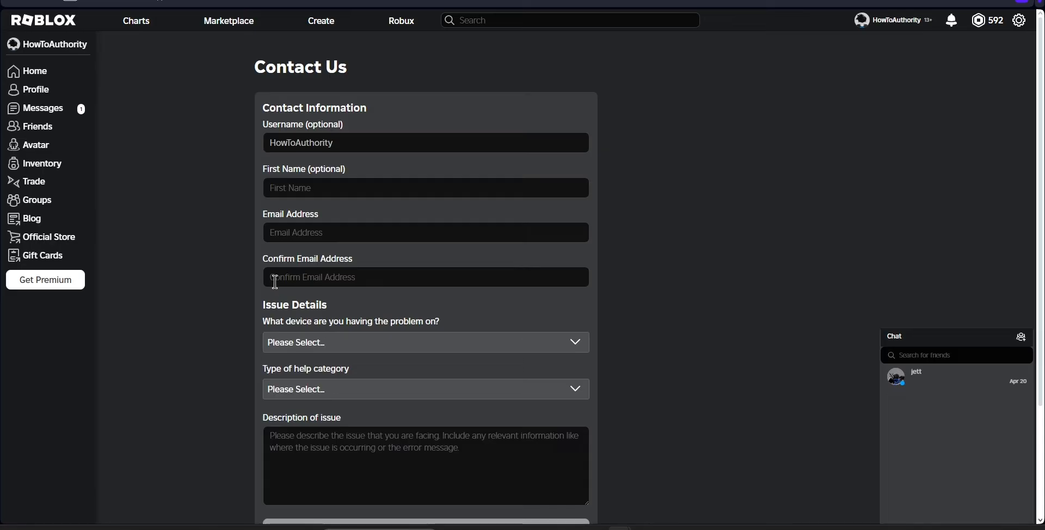
- Set device PC, category Account Hacked or Can't Log in, subcategory 2-Step Verification
{"action": "left_click", "coordinate": [426, 341]}
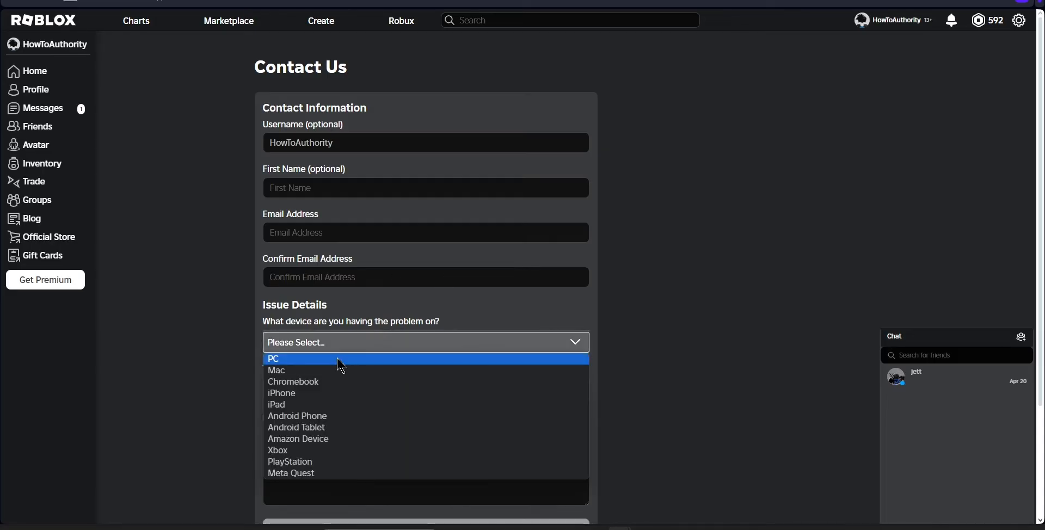
{"action": "left_click", "coordinate": [273, 360]}
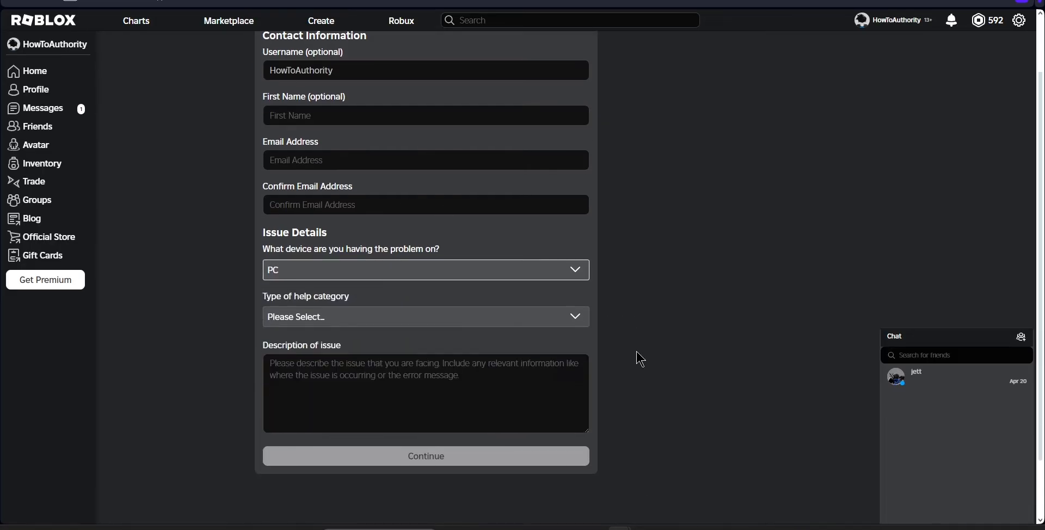
{"action": "left_click", "coordinate": [425, 315]}
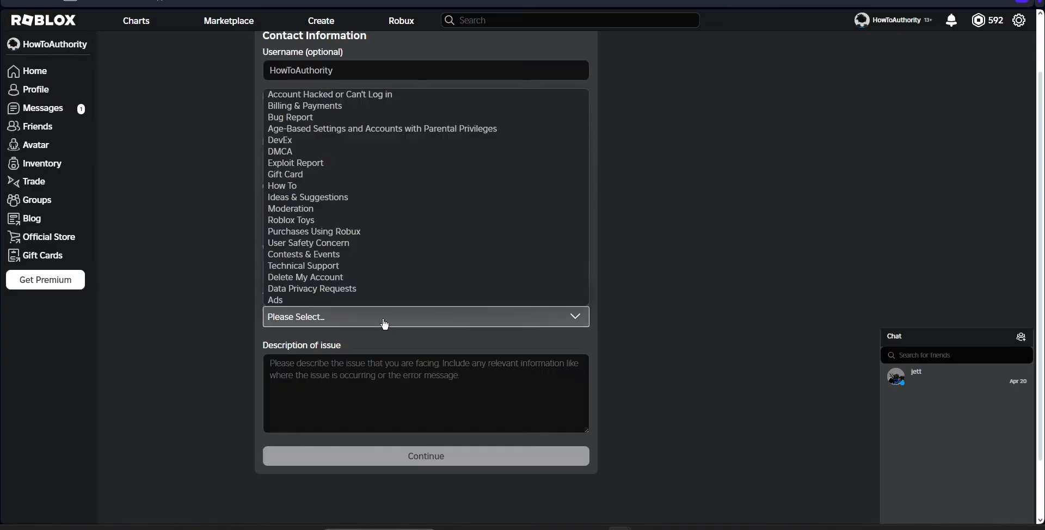
{"action": "left_click", "coordinate": [329, 93]}
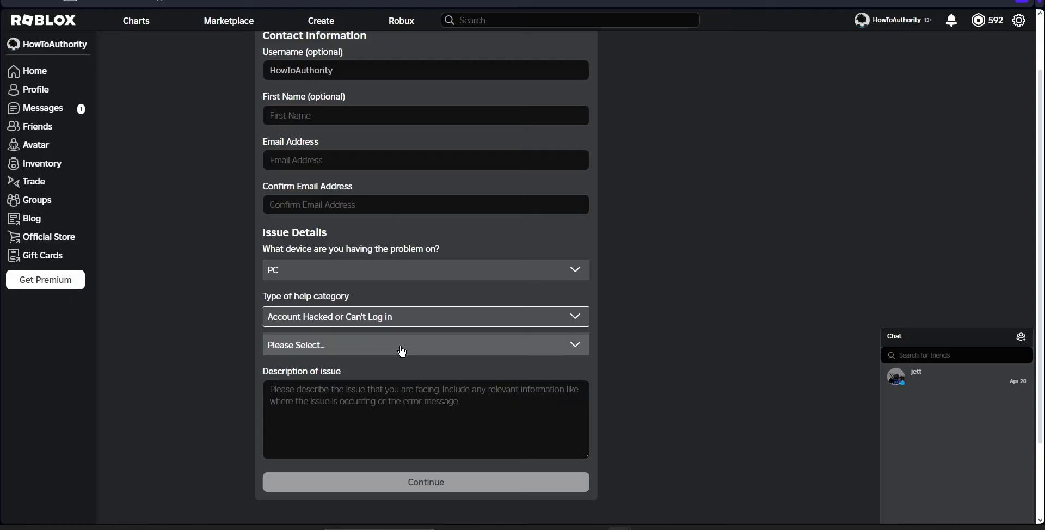
{"action": "left_click", "coordinate": [426, 345]}
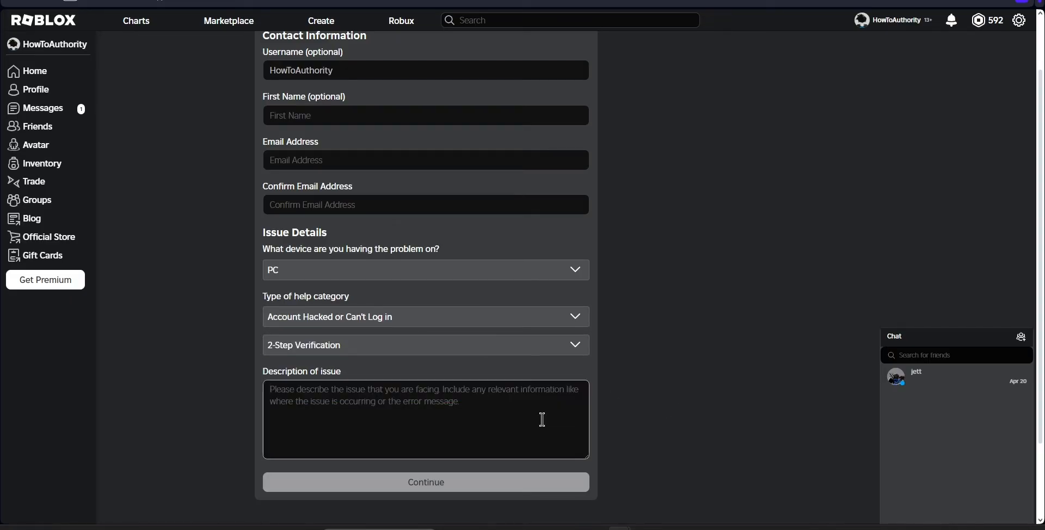
{"action": "mouse_move", "coordinate": [437, 416]}
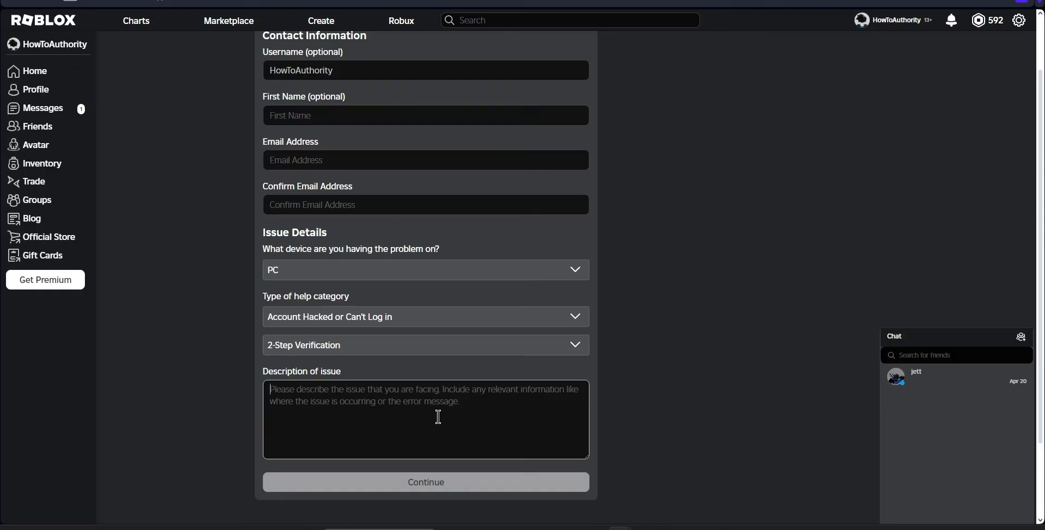